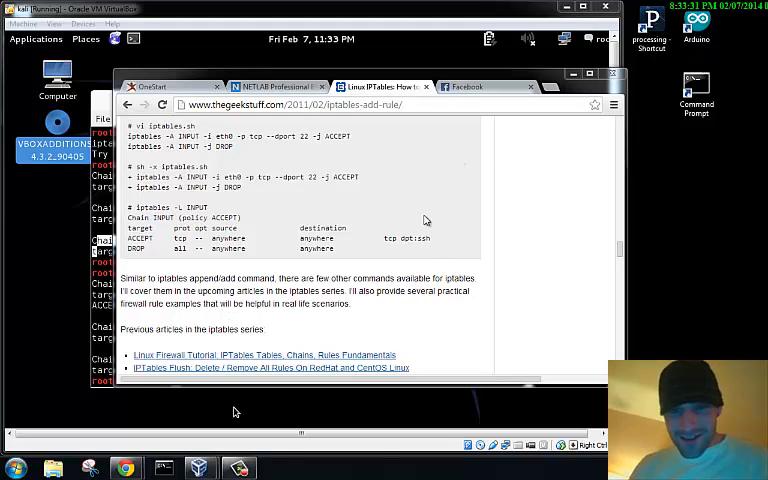
Begin a new iptables -A INPUT rule below the listed SSH accept rule.
scroll("down", 3)
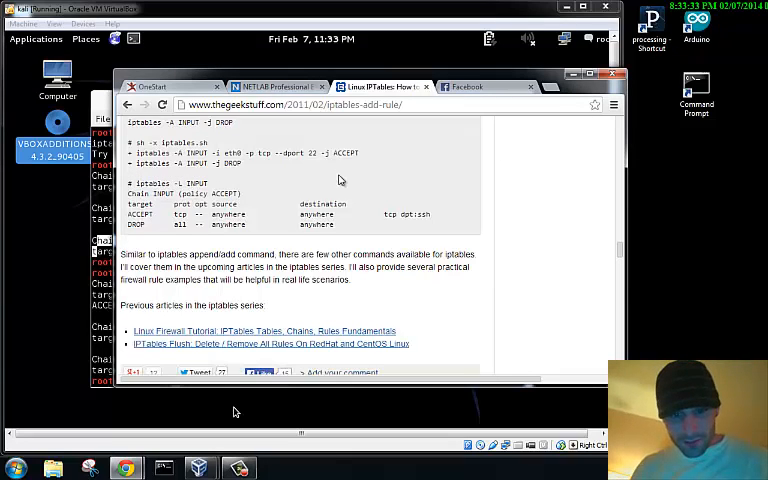
scroll("down", 3)
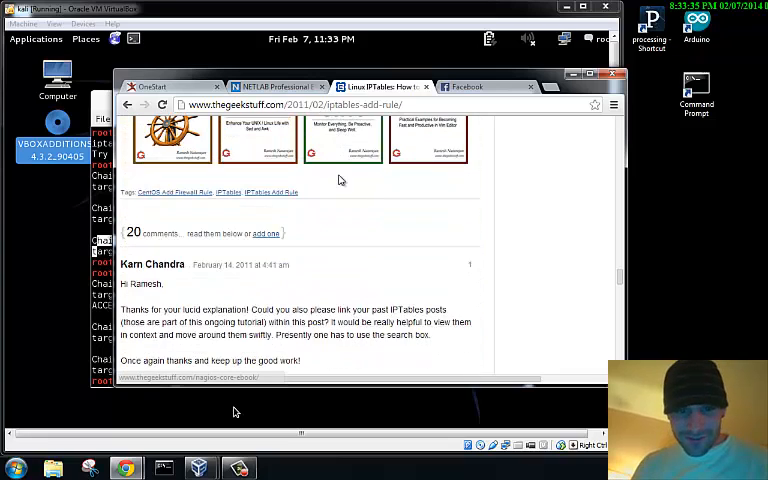
scroll("down", 3)
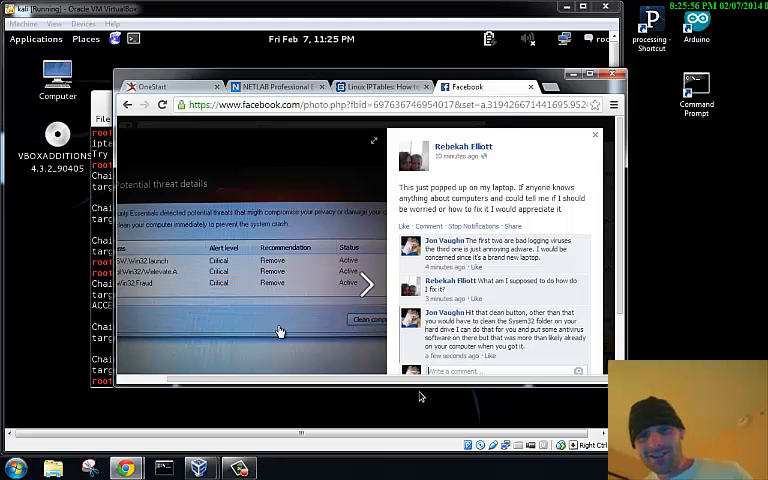
left_click(366, 285)
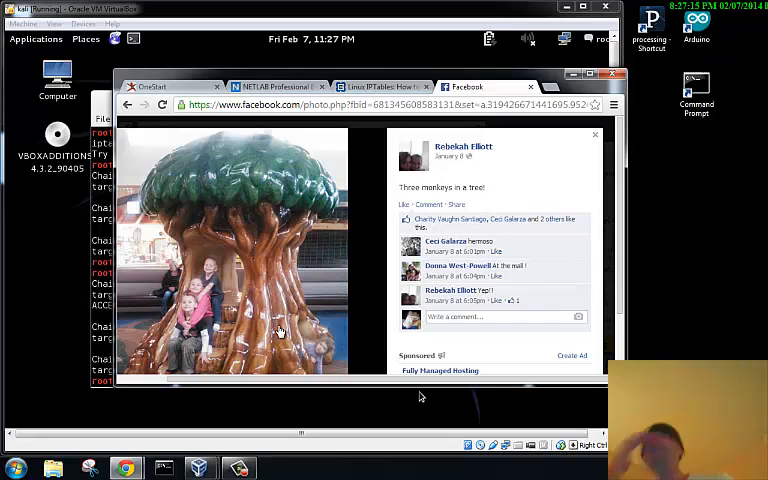
left_click(377, 86)
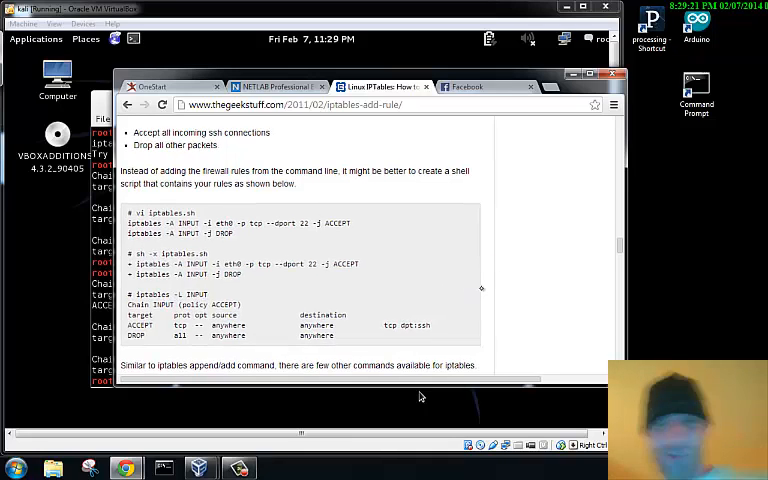
scroll("down", 3)
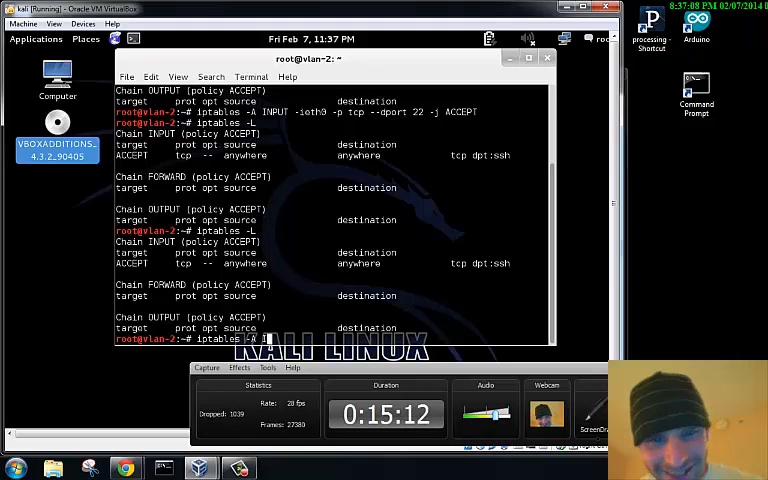
type("INPUT")
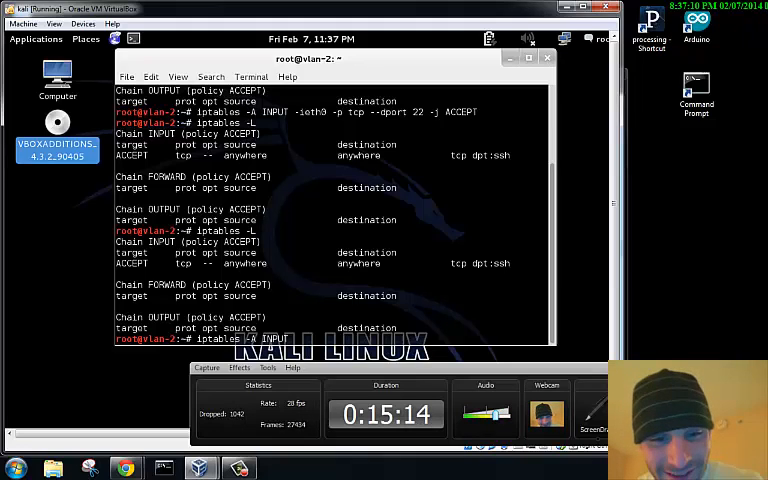